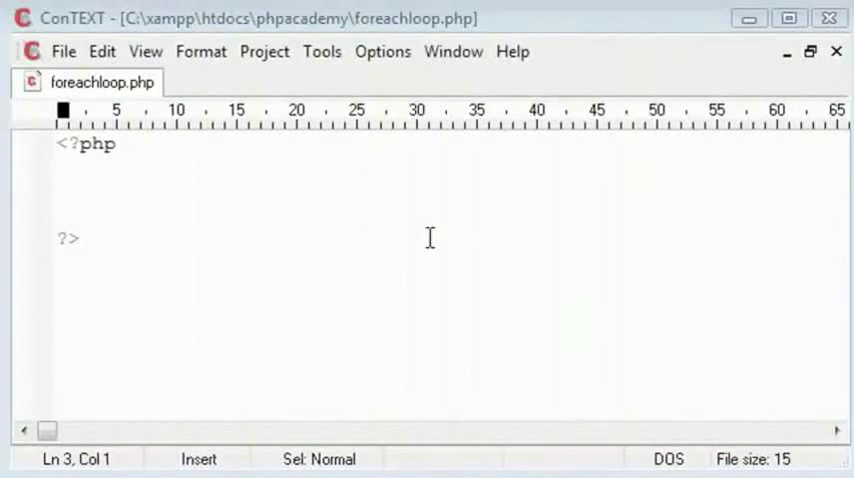
mouse_move(132, 210)
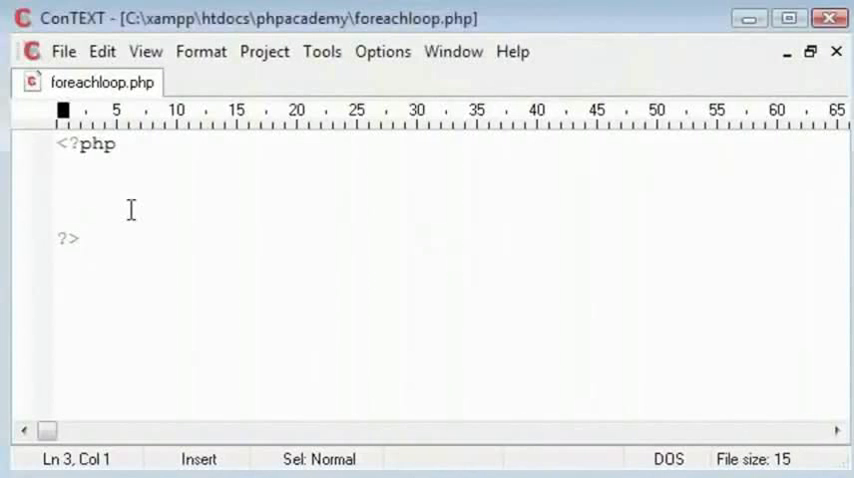
- Start the PHP block with a test echo of $array[0]
left_click(58, 192)
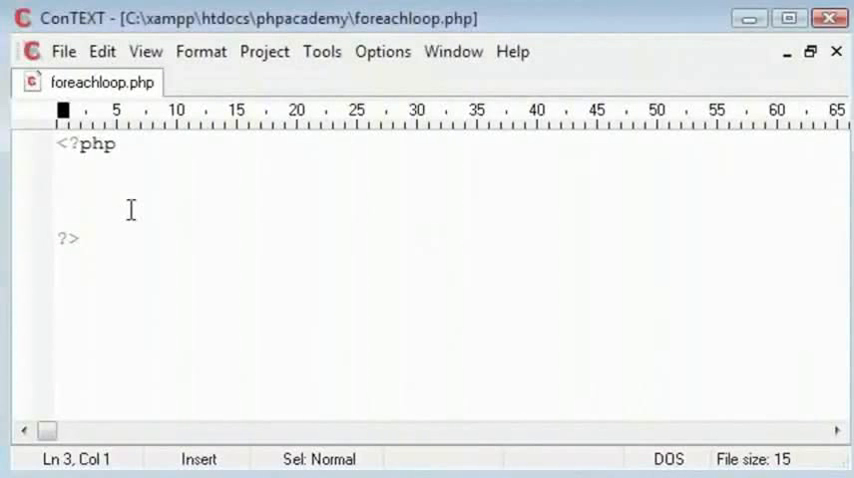
type("echo $array")
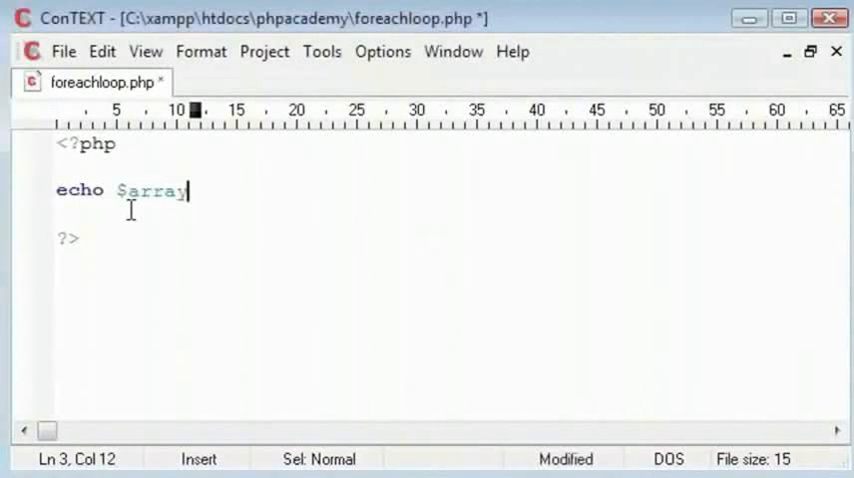
type("[0]")
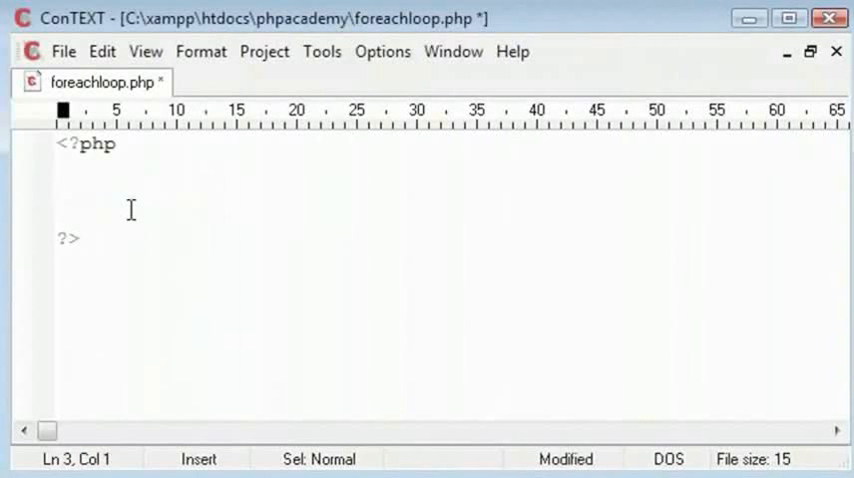
- Define $numbers = array(1,2,3,4,5,6,7,8,9,10); and begin the foreach line
type("$numbers = arra")
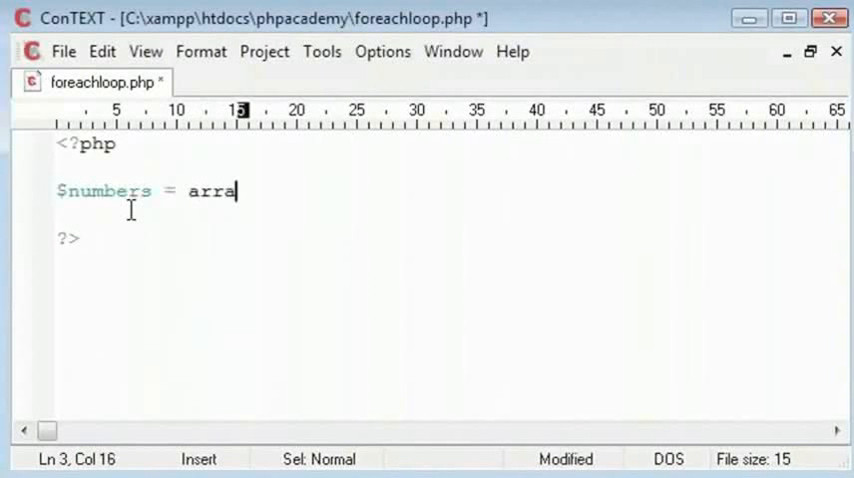
type("y();")
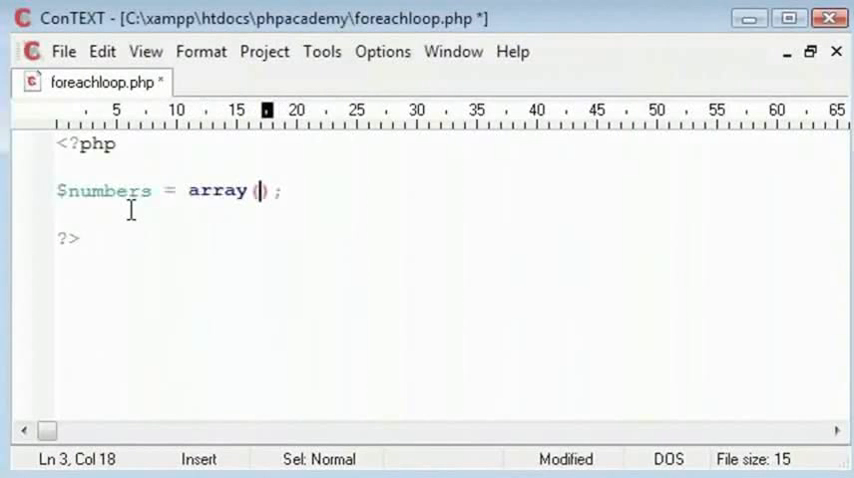
type("1,2,3,")
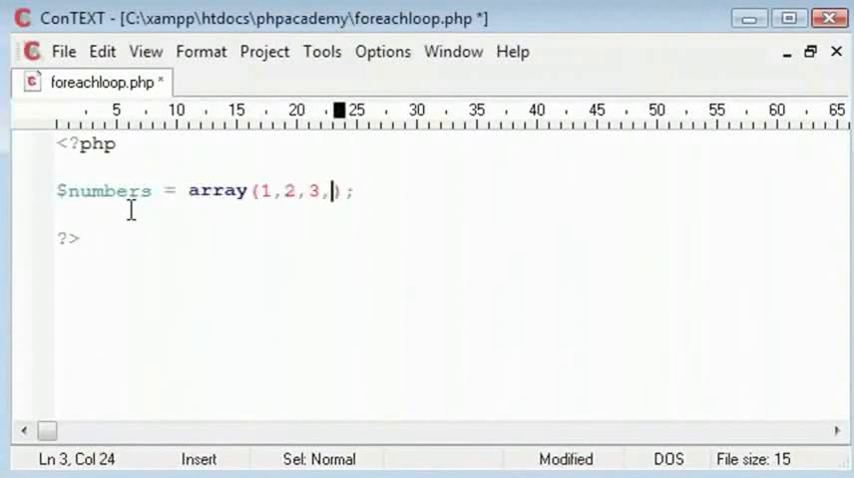
type("4,5,6,7")
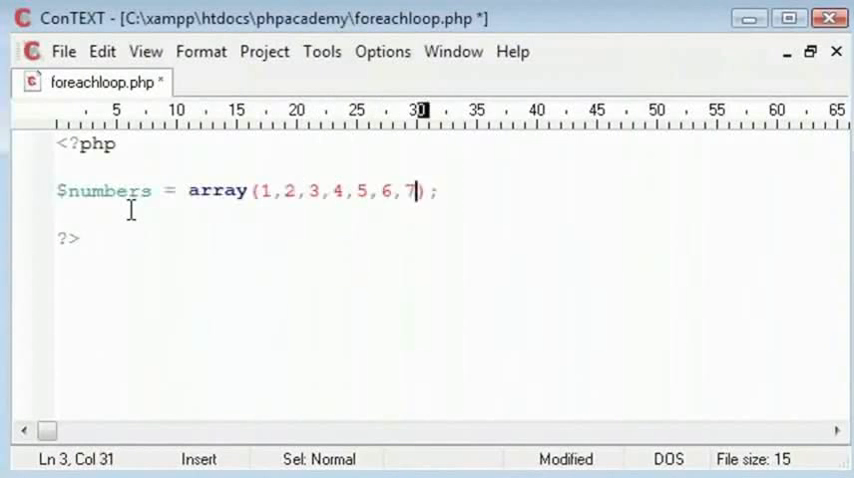
type(",8,9,10")
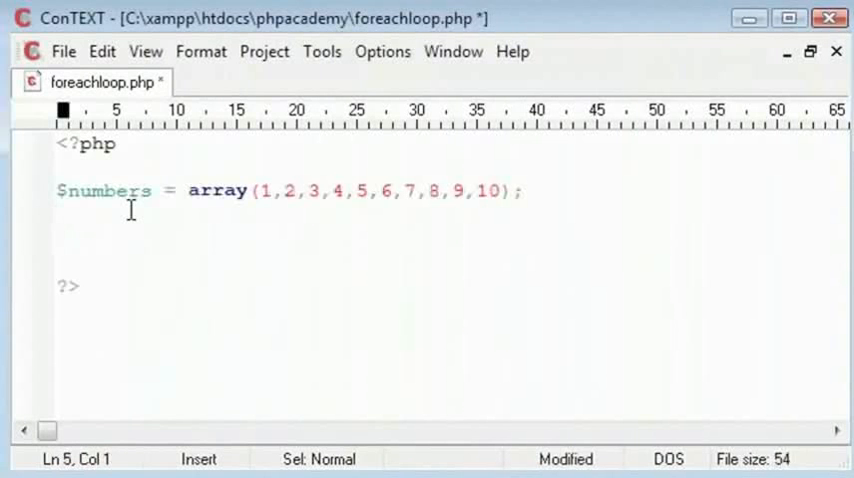
type("forea")
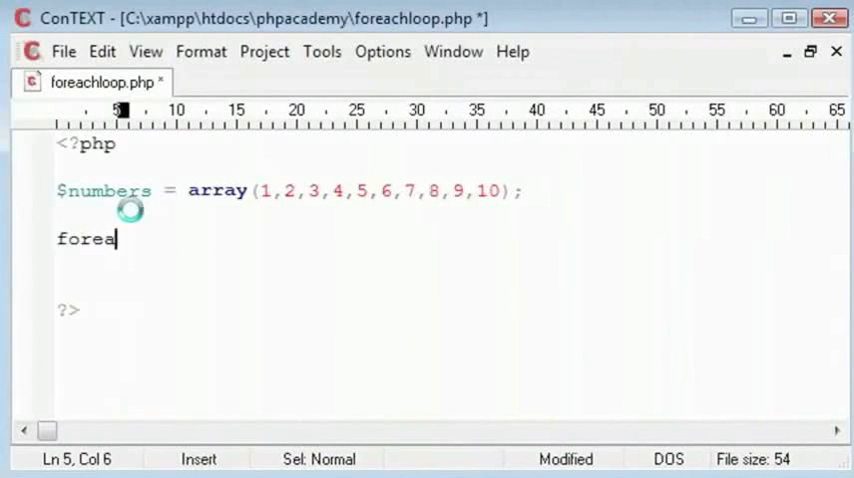
- Write the loop header foreach($numbers as $value) with its braces
type("ch()")
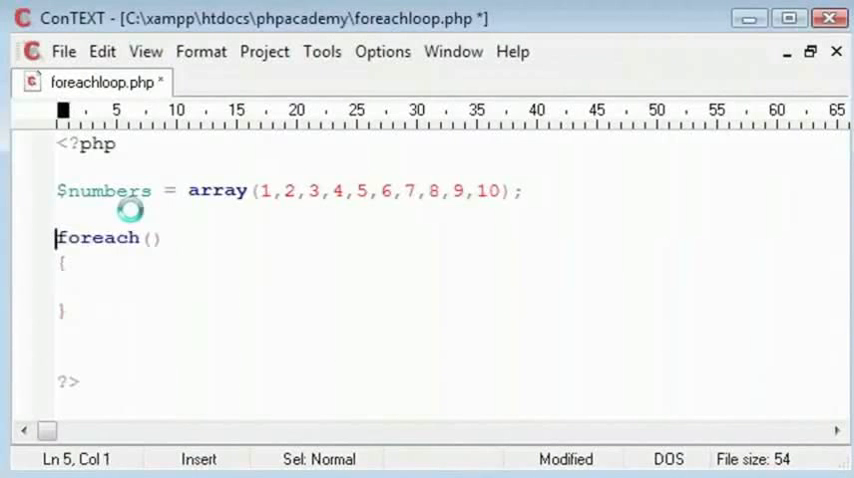
left_click(156, 238)
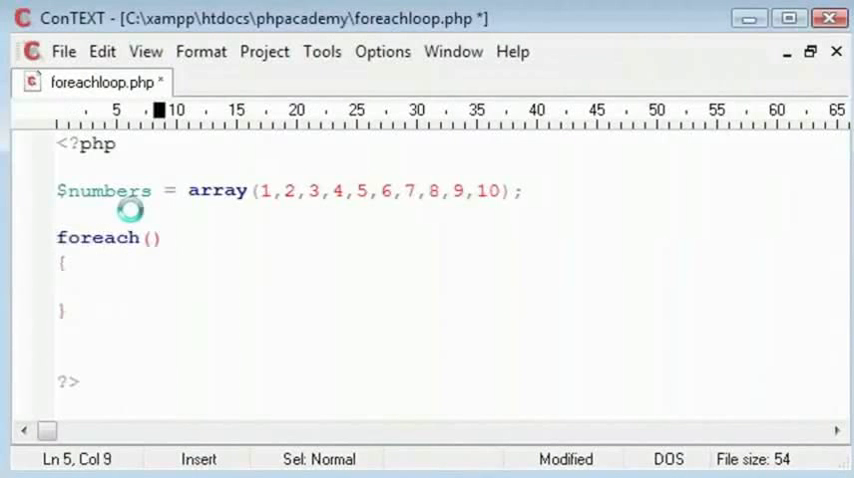
type("$")
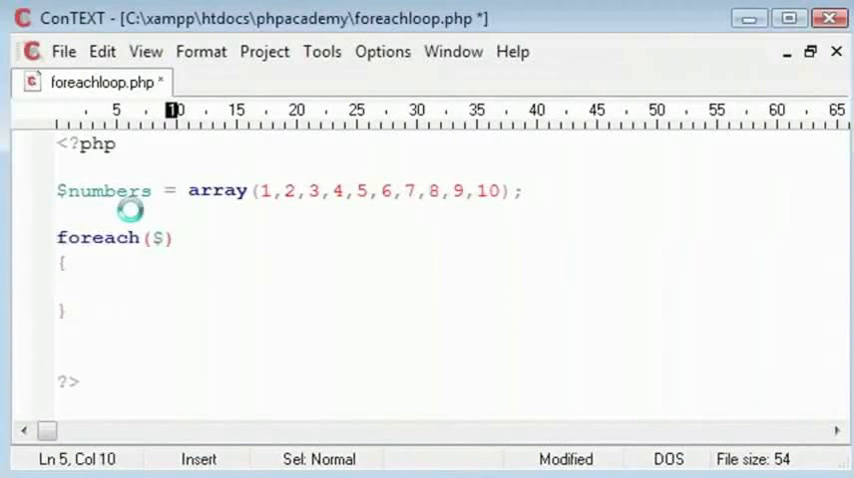
type("number")
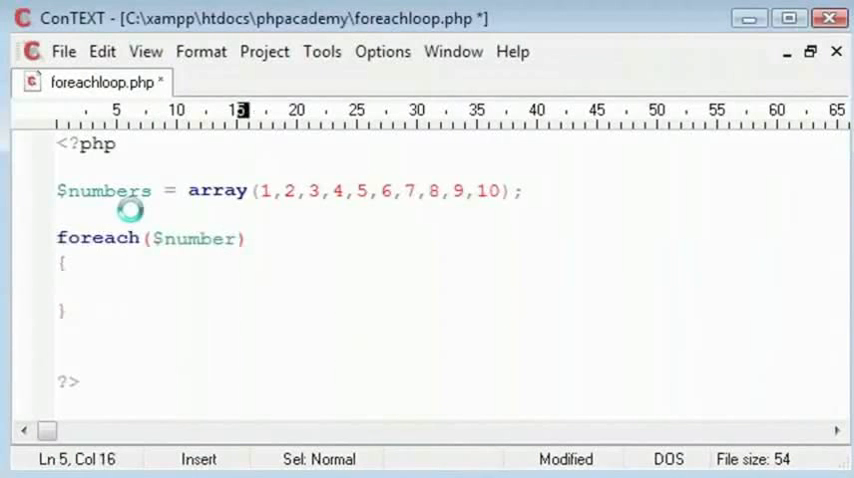
type("s")
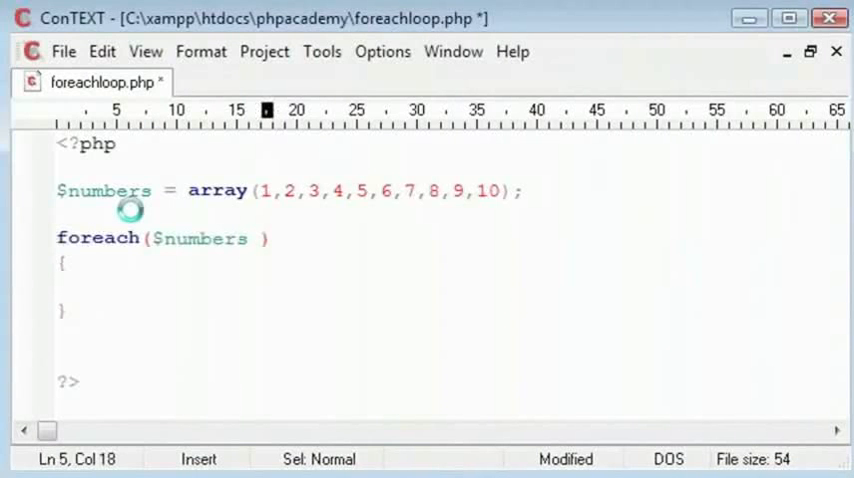
type("as $v")
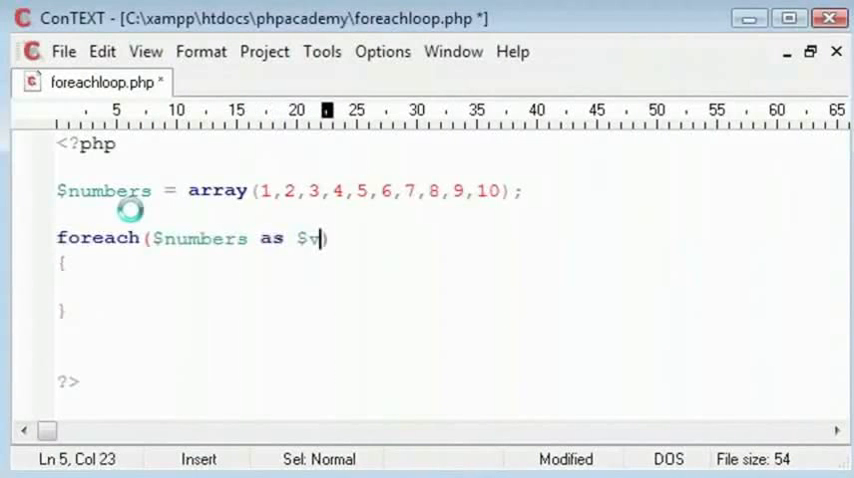
key("Backspace")
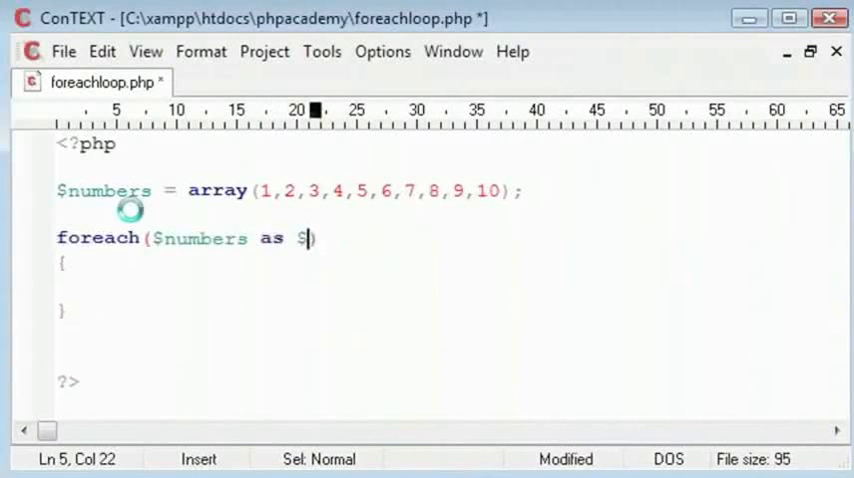
type("value")
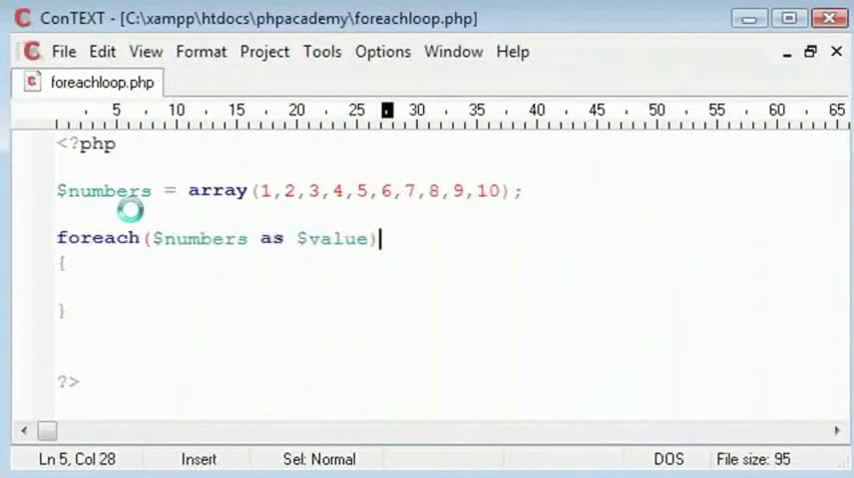
- Inside the loop body, echo $value followed by a "<br>" tag
left_click(250, 288)
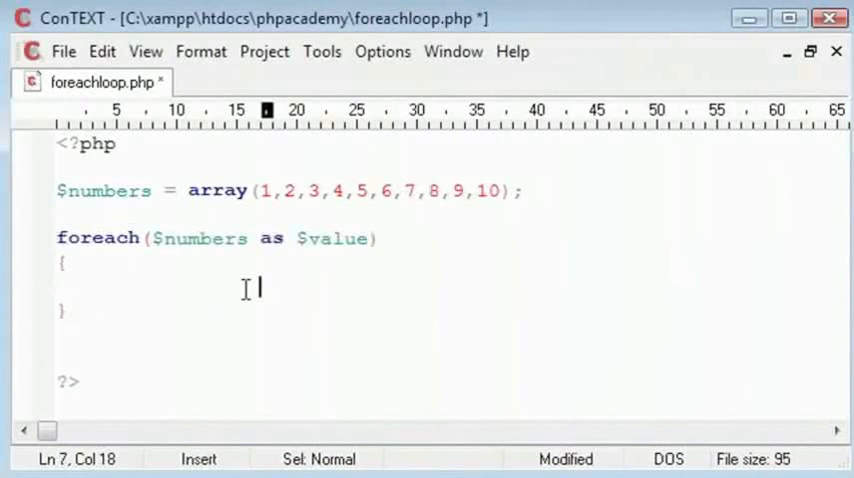
type("echo")
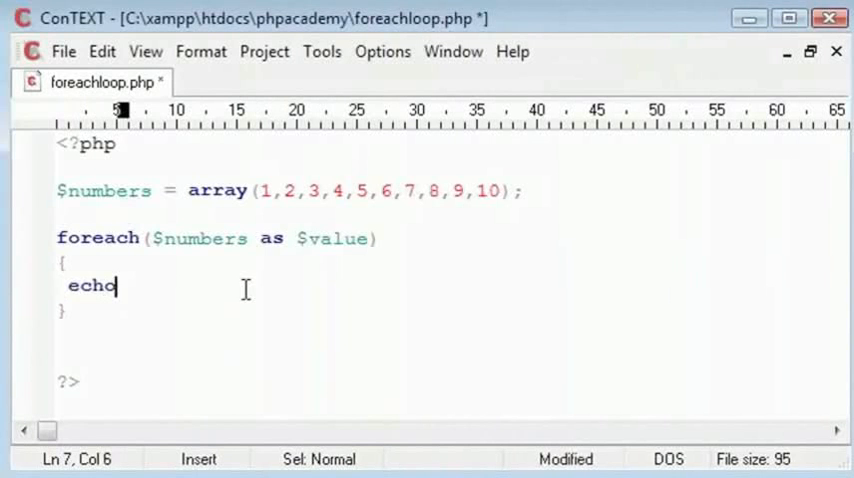
type("$")
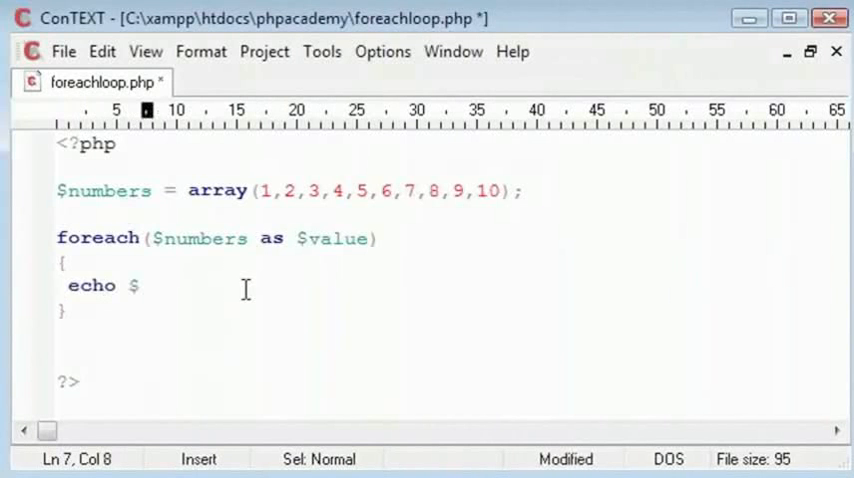
type("value;")
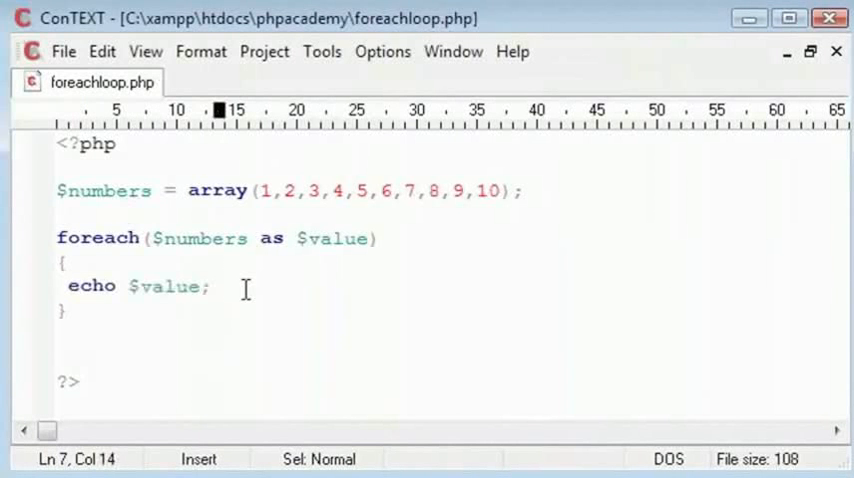
type(".\"<b>\"")
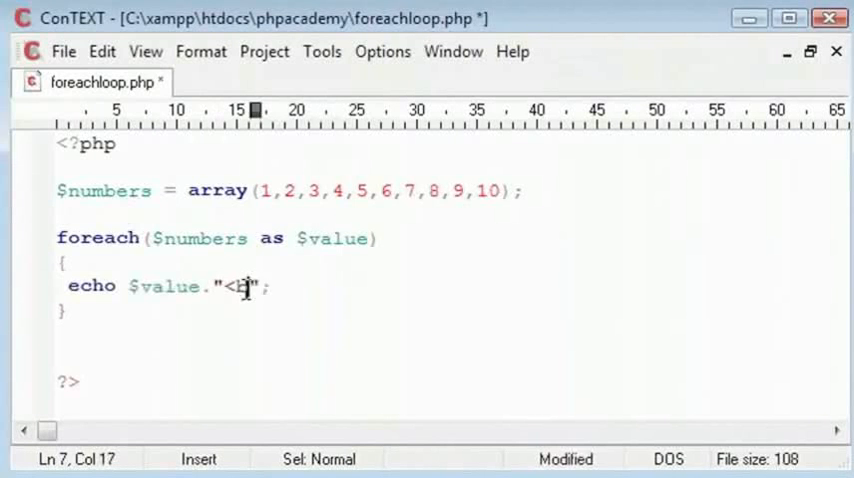
type("r>")
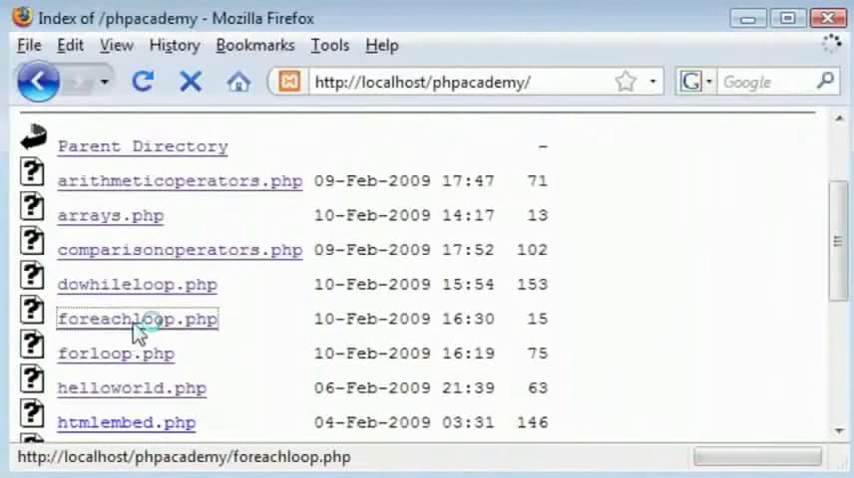
- Run foreachloop.php from the phpacademy listing, showing 1 to 10 on separate lines
left_click(136, 318)
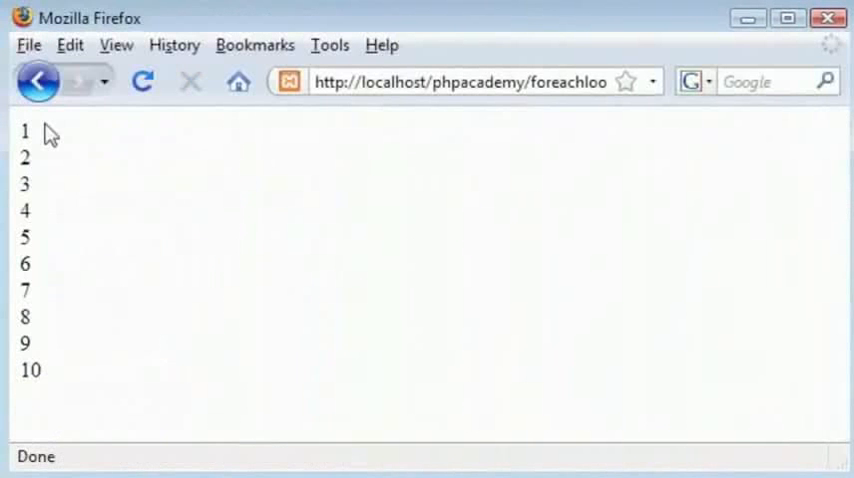
mouse_move(780, 72)
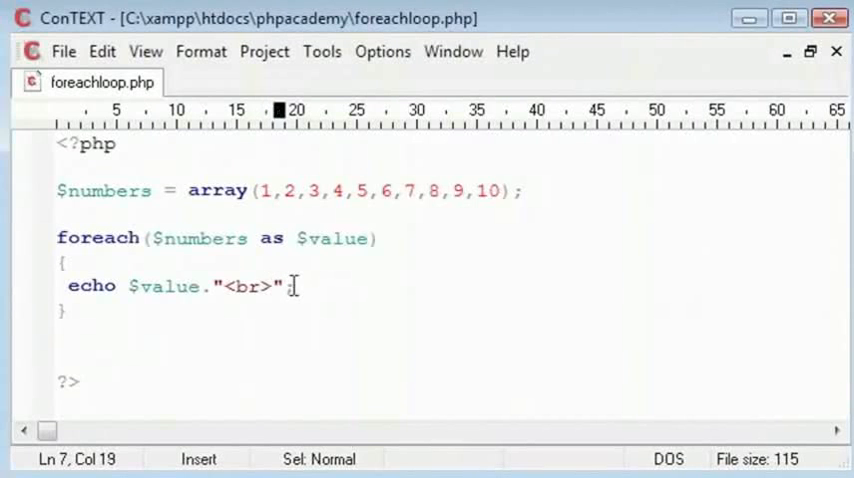
- Rewrite the echo string to read "$value times 2 is "
left_click_drag(292, 286, 128, 286)
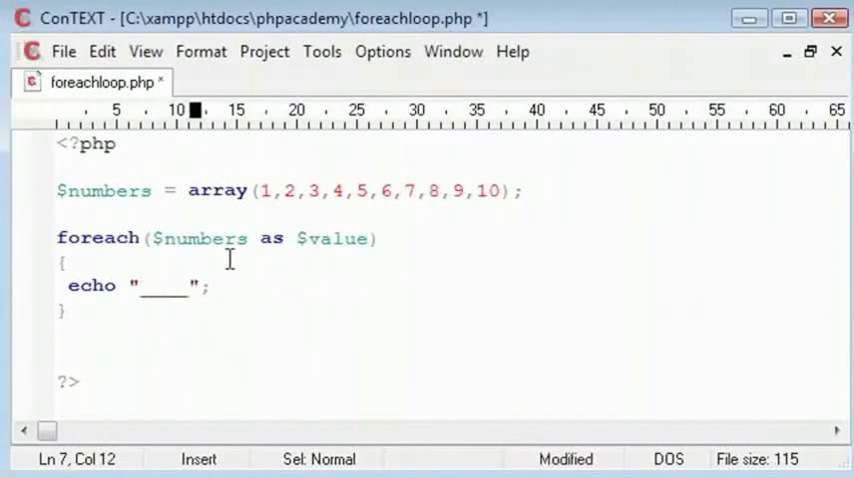
type("times 2 is")
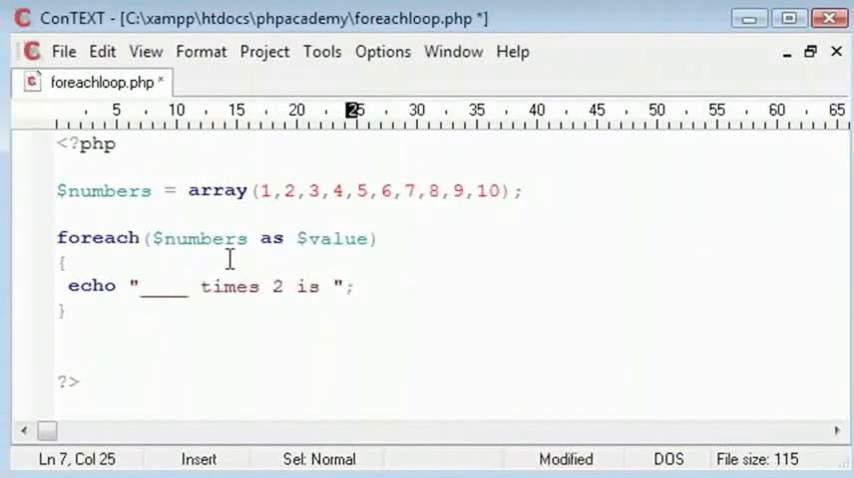
mouse_move(188, 288)
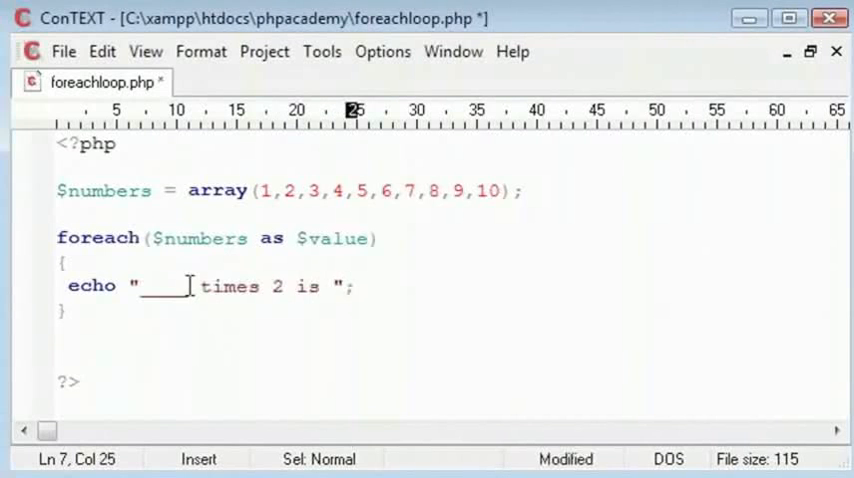
left_click_drag(188, 286, 132, 286)
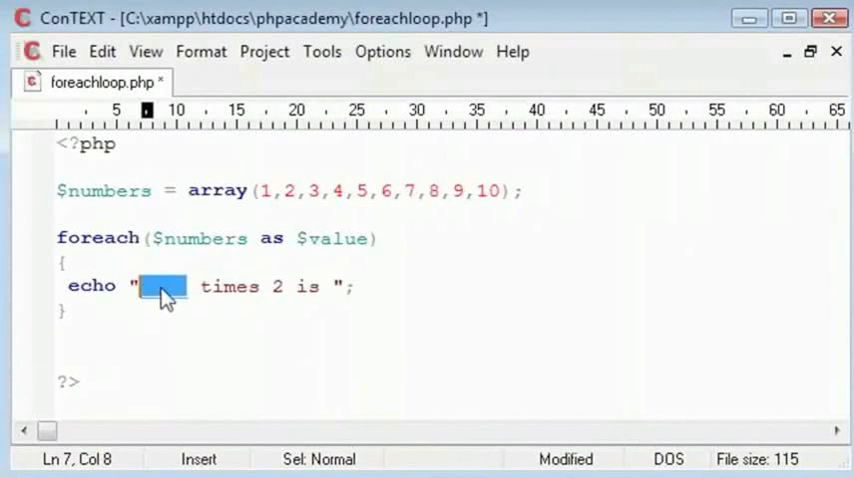
mouse_move(536, 118)
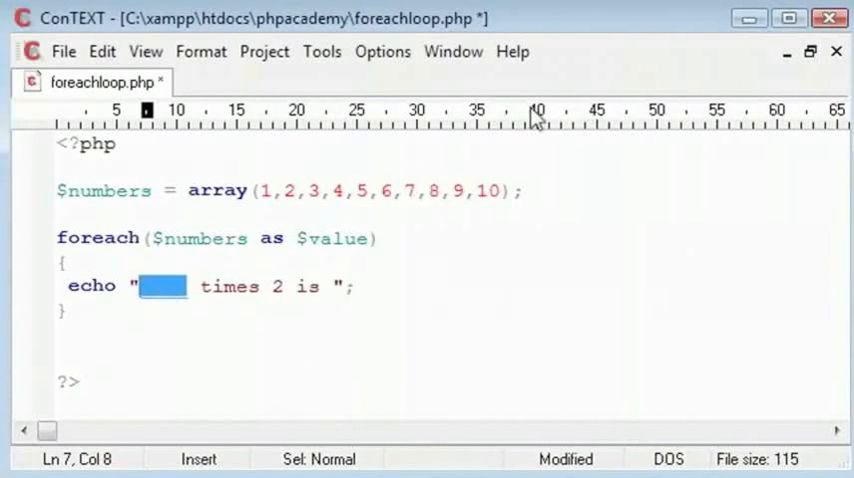
type("$numbers")
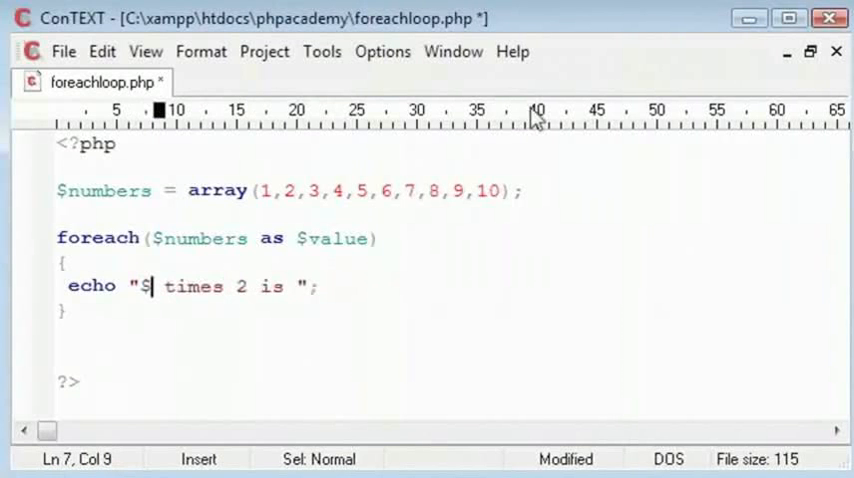
type("value")
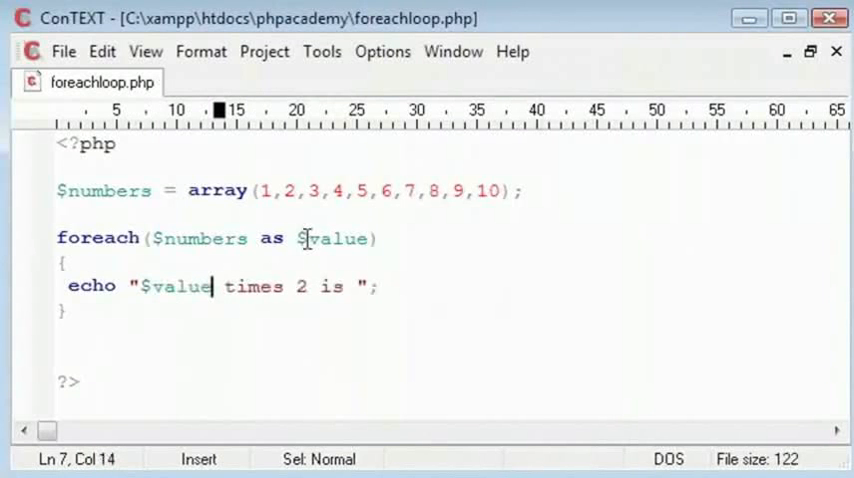
- Check $numbers and $value in the loop, then move to the end of the echo line
double_click(108, 238)
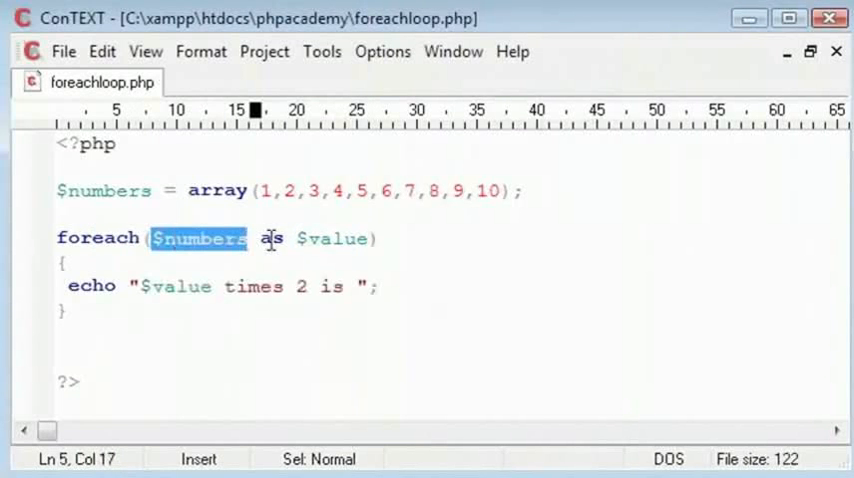
double_click(330, 238)
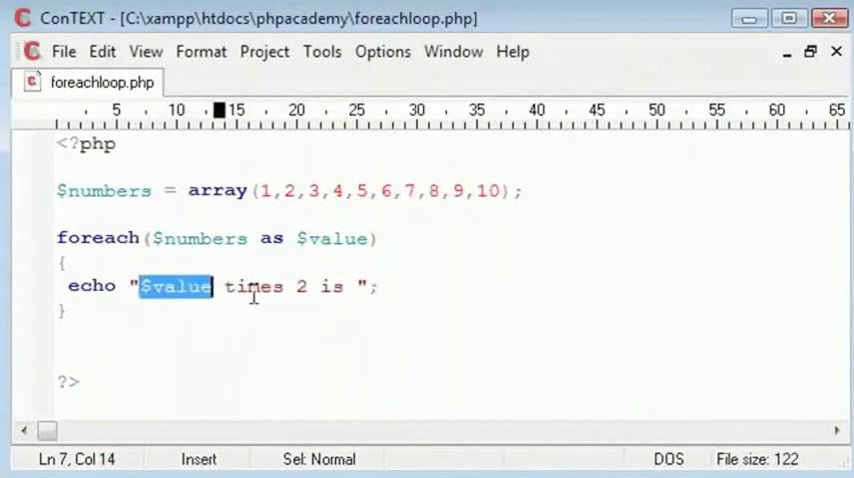
mouse_move(398, 192)
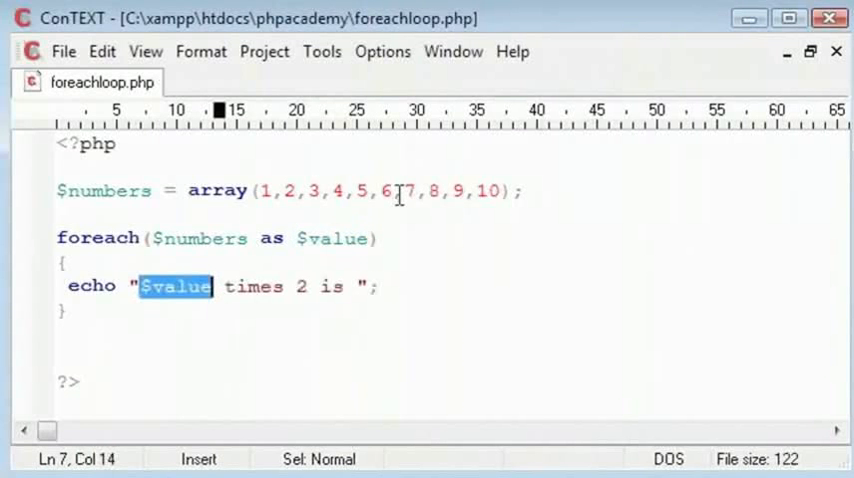
left_click(182, 288)
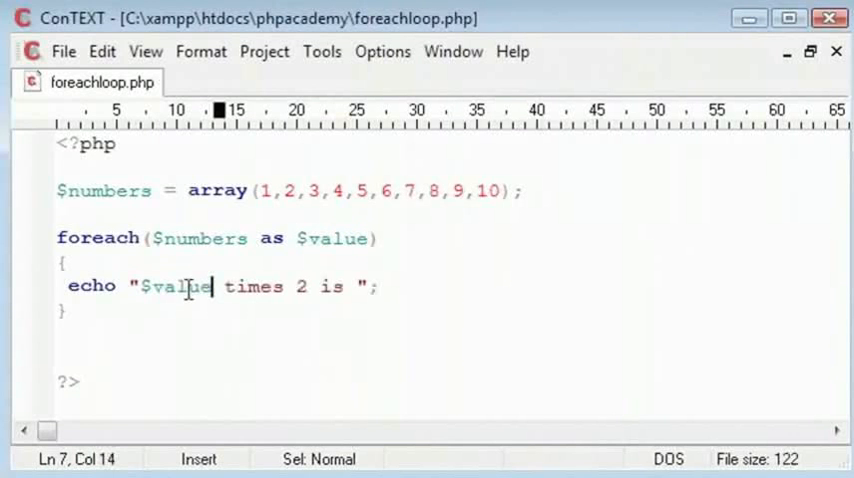
left_click(352, 288)
type(".($value *")
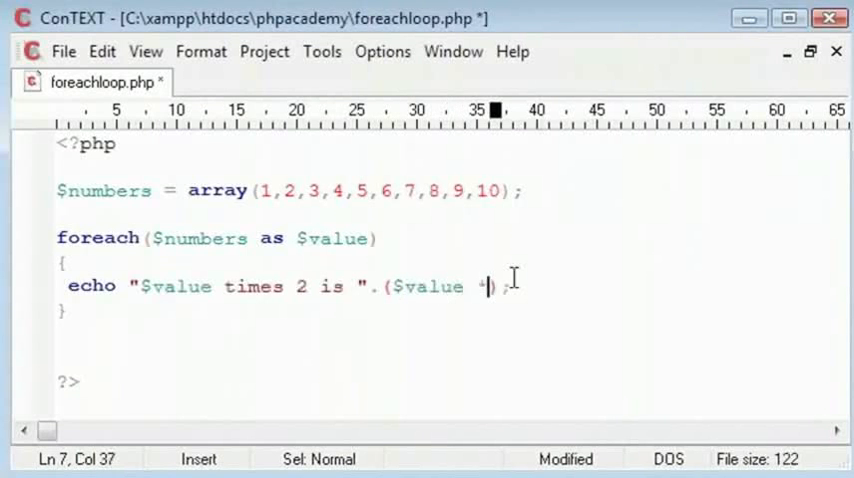
- Append .($value * $multiple) to the echo, replacing the fixed 2
type("2")
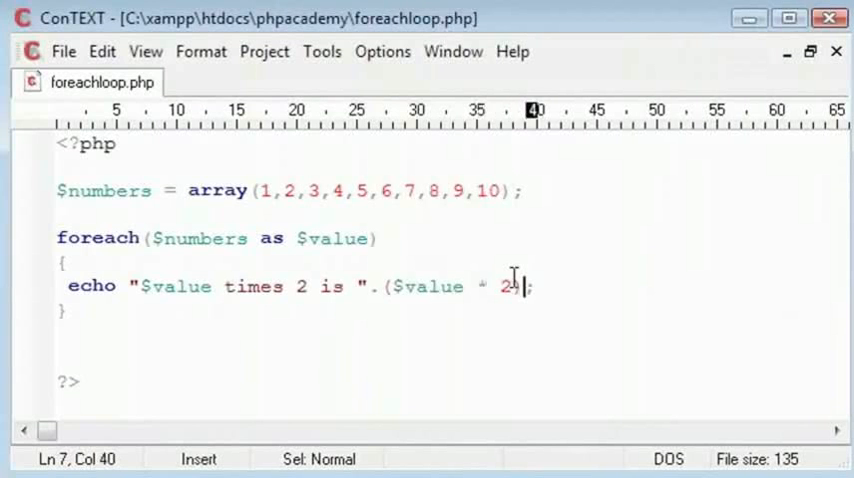
key("Left")
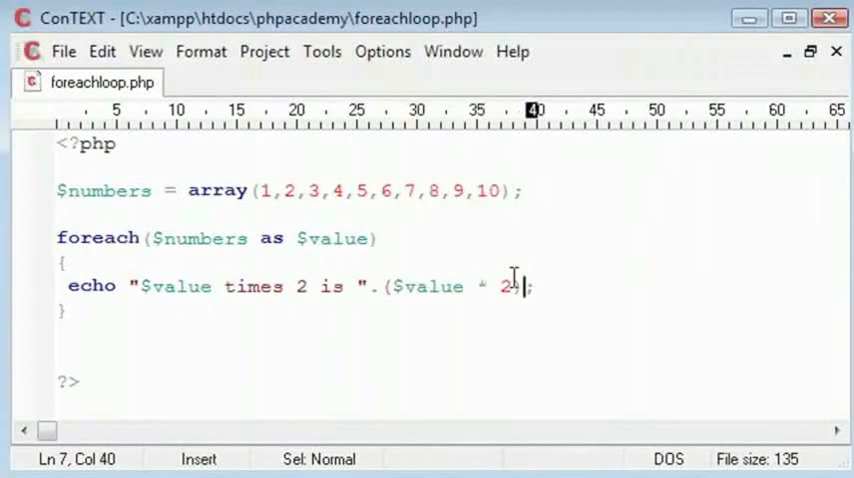
key("Left")
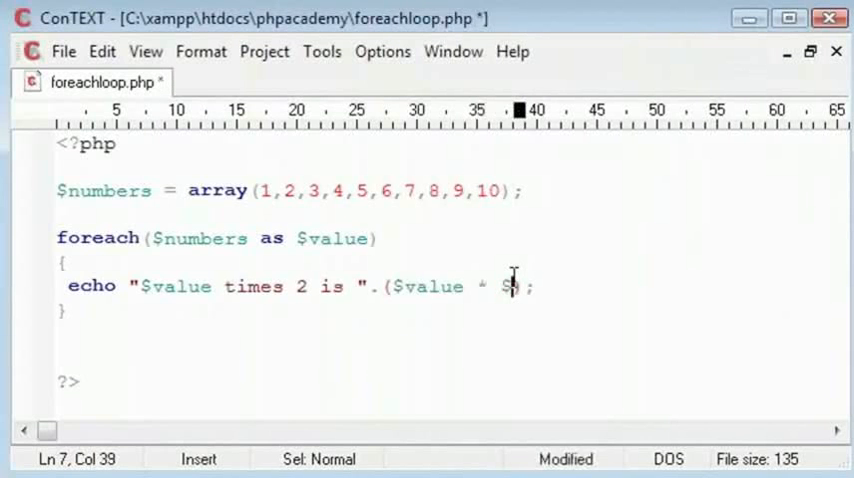
type("multiple")
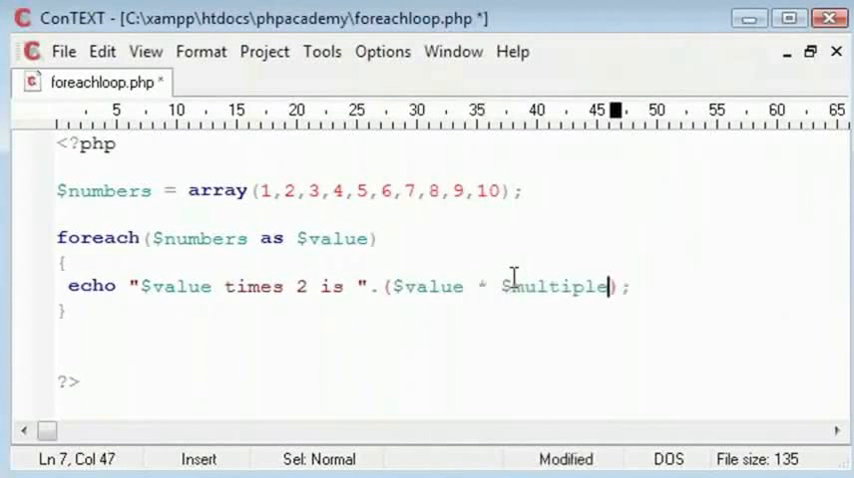
- Declare $multiple = 2; below the $numbers array
type("$")
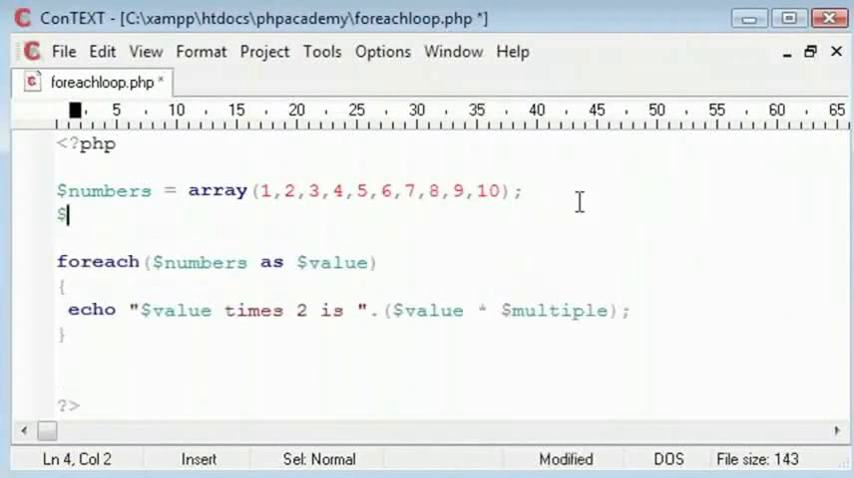
type("multiple")
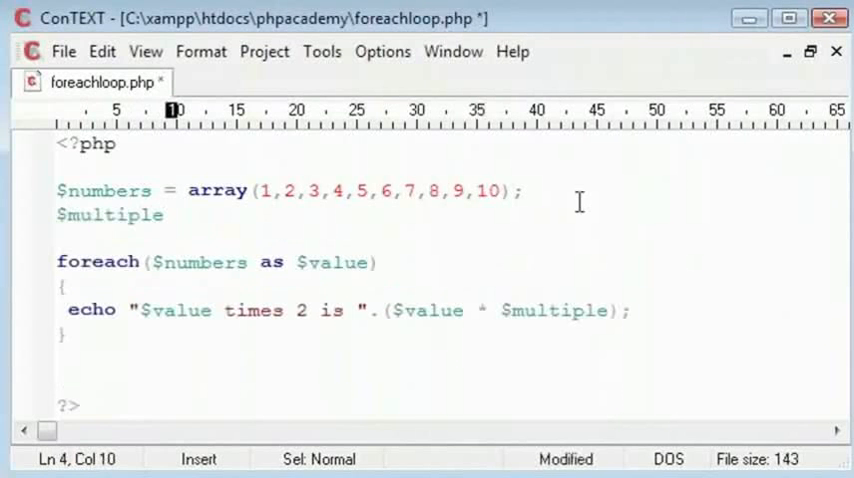
type("= 2;")
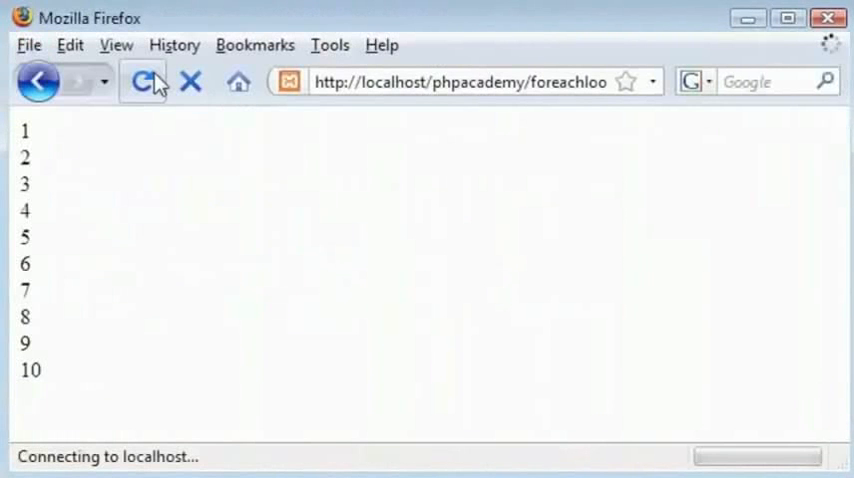
- Reload the page to list 1 times 2 is 2 through 10 times 2 is 20 on separate lines
left_click(144, 80)
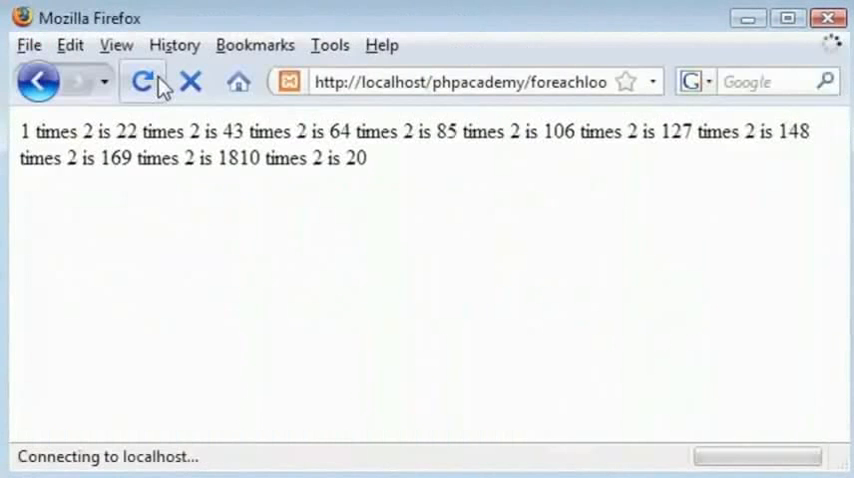
left_click(142, 82)
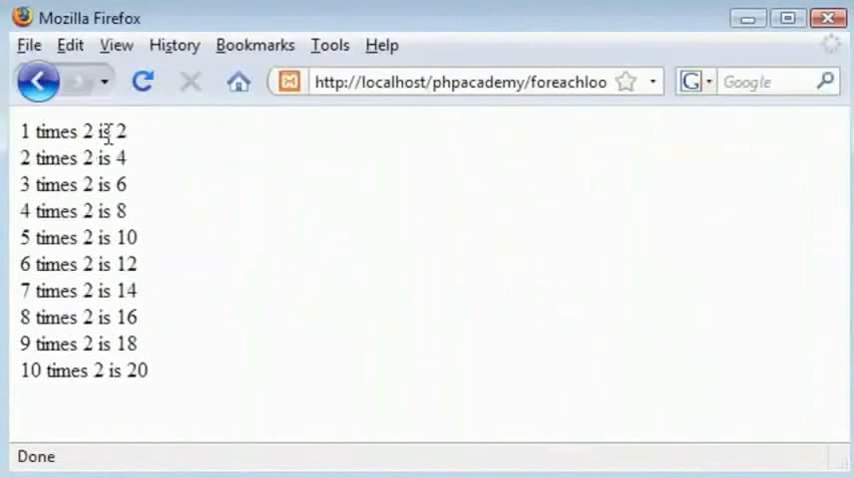
mouse_move(24, 160)
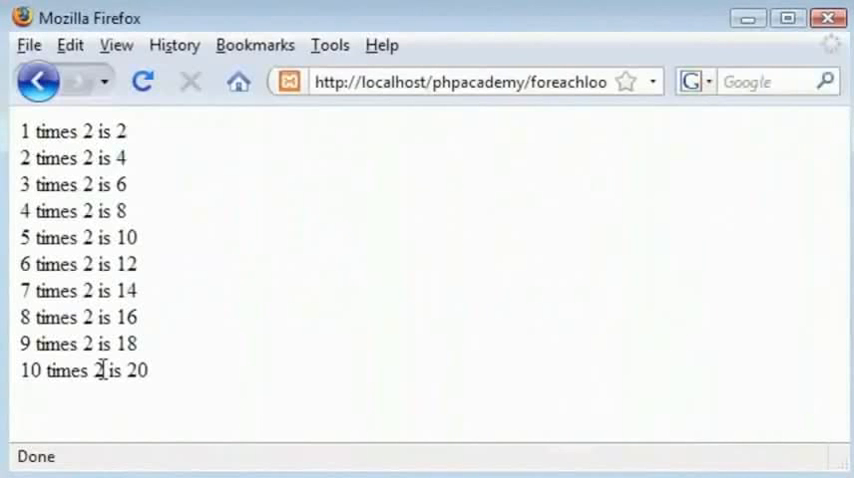
mouse_move(730, 22)
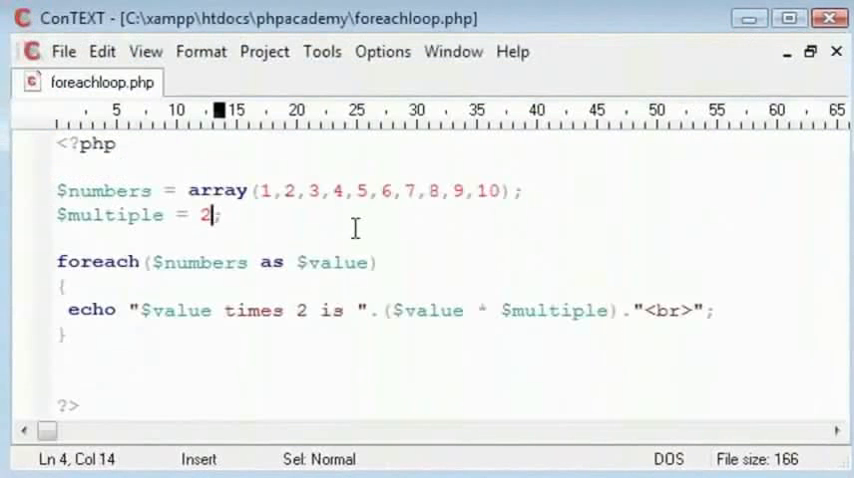
- Set $multiple to 10, reload for products 10 to 100, and select the fixed 2 in the echo
type("0")
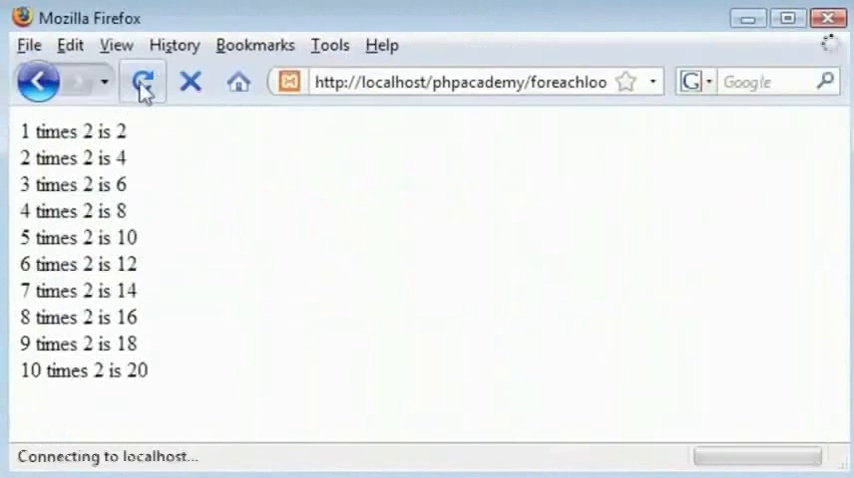
left_click(142, 82)
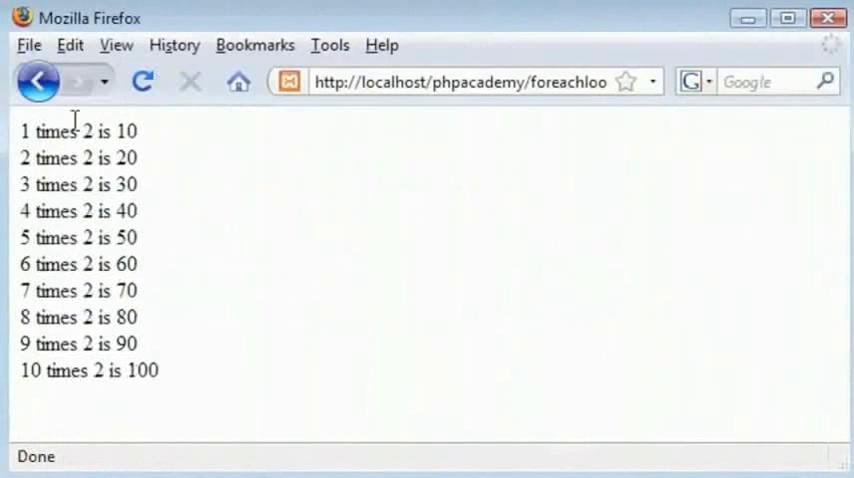
double_click(118, 132)
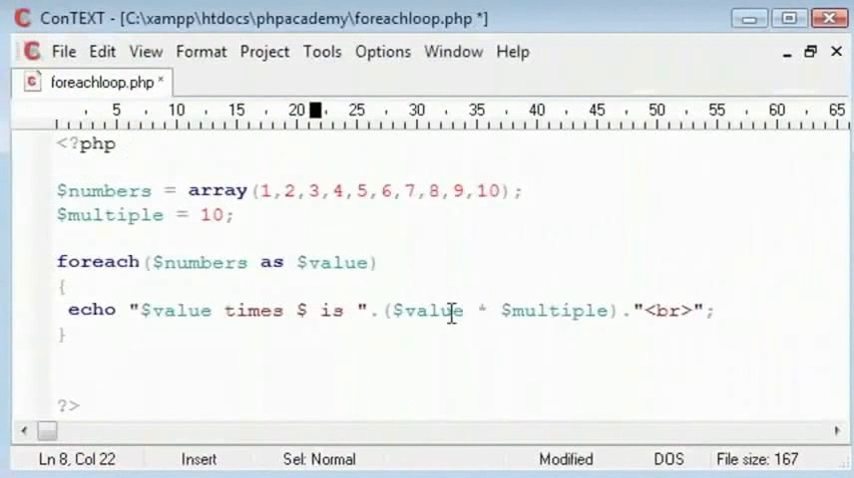
- Replace the 2 in "times 2 is" with $multiple and save
type("multiple")
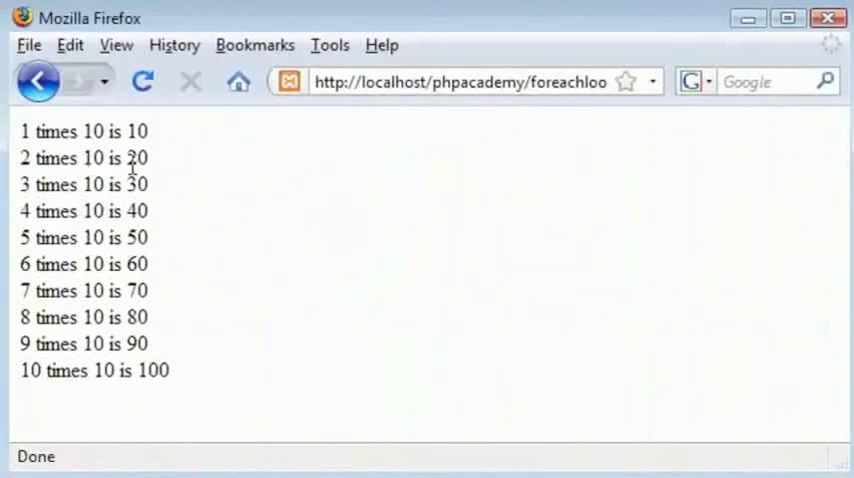
mouse_move(126, 392)
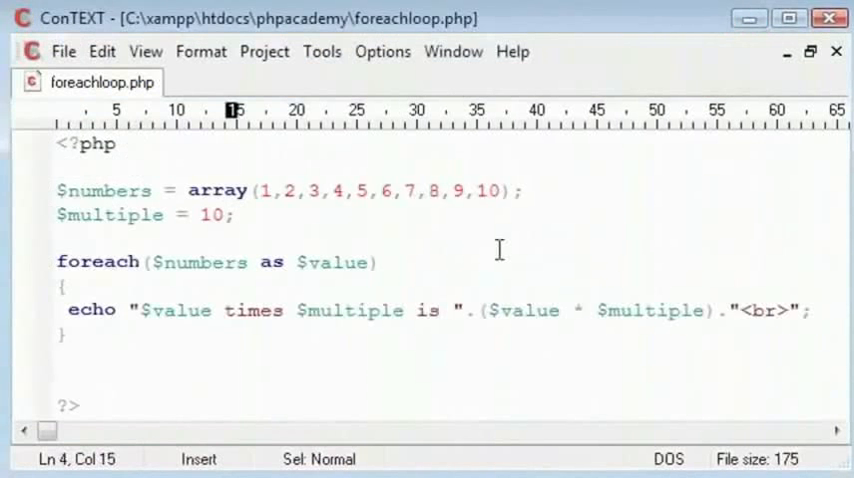
- Set $multiple to 12 and reload, listing 1 times 12 is 12 through 10 times 12 is 120
type("2")
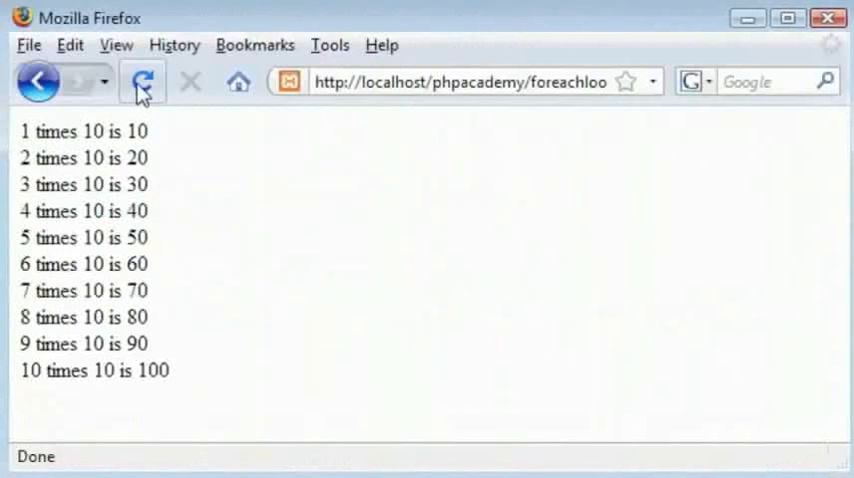
left_click(142, 82)
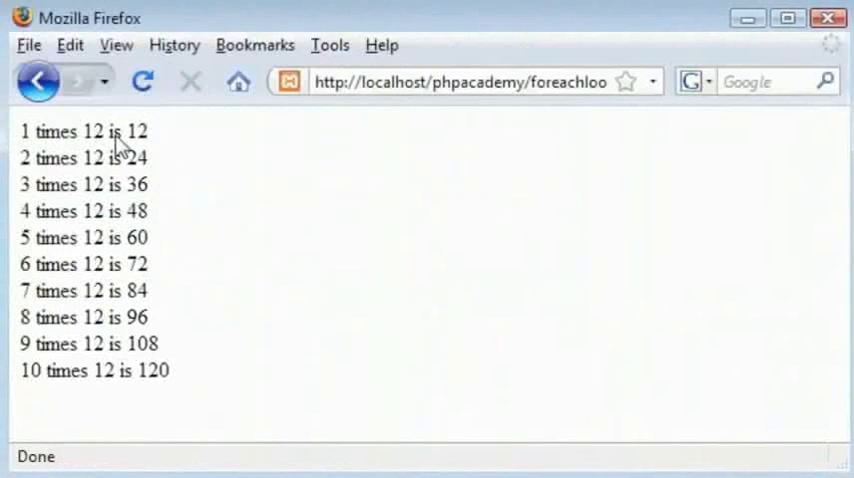
mouse_move(698, 170)
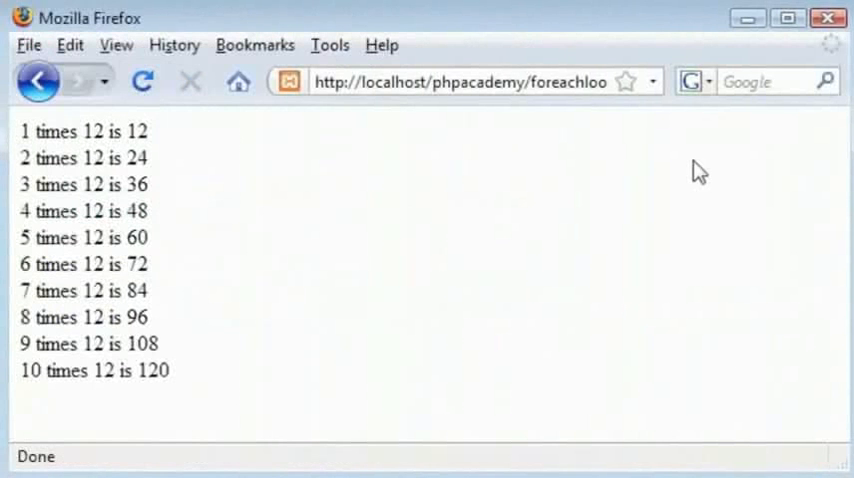